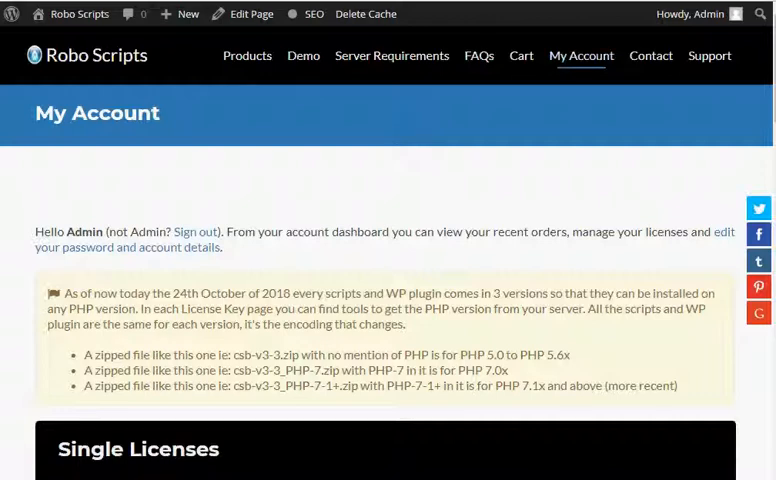
Scroll the My Account page to the Download Scripts section listing the Cam WP Plugin downloads.
{"action": "scroll", "scroll_direction": "down", "scroll_amount": 3}
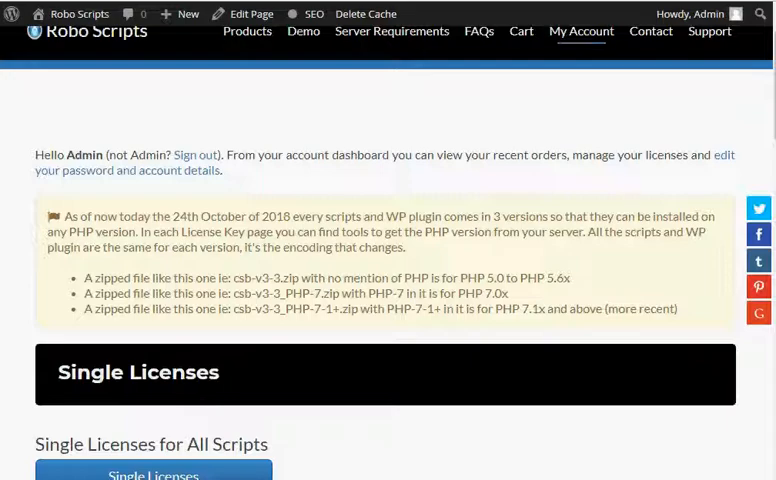
{"action": "scroll", "scroll_direction": "down", "scroll_amount": 3}
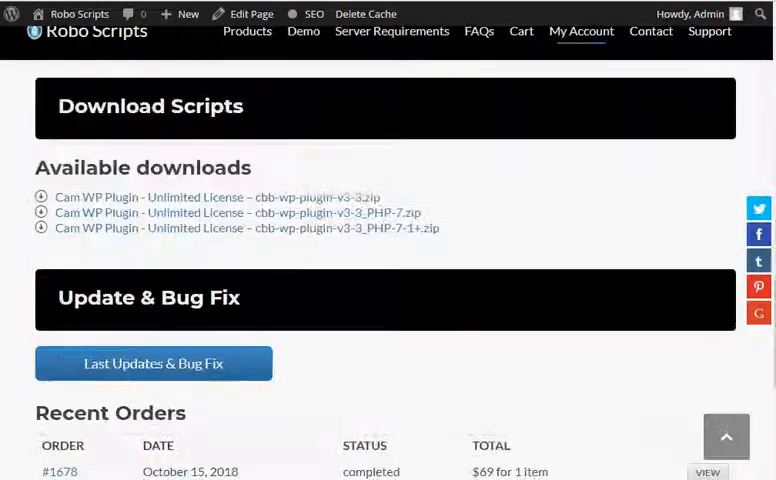
{"action": "scroll", "scroll_direction": "up", "scroll_amount": 3}
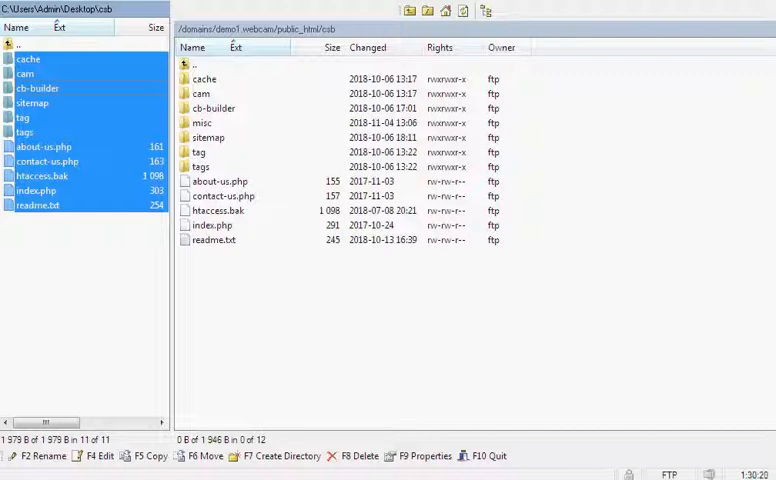
Rename the server's htaccess.bak to .htaccess and create a new directory inside csb.
{"action": "right_click", "coordinate": [218, 210]}
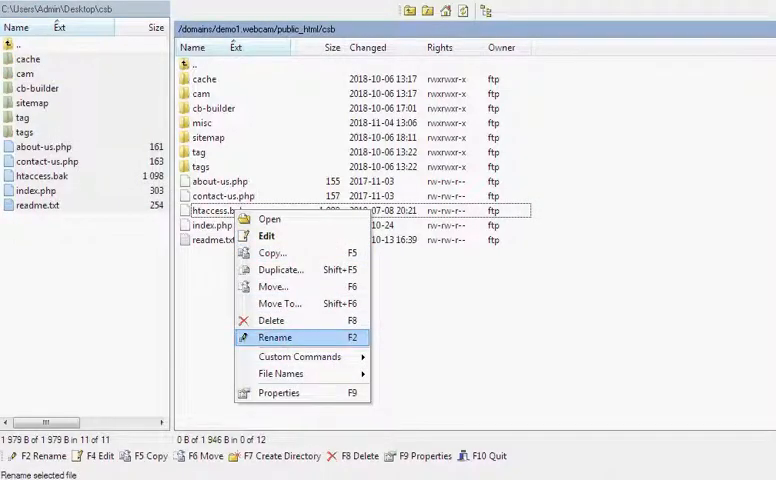
{"action": "left_click", "coordinate": [276, 336]}
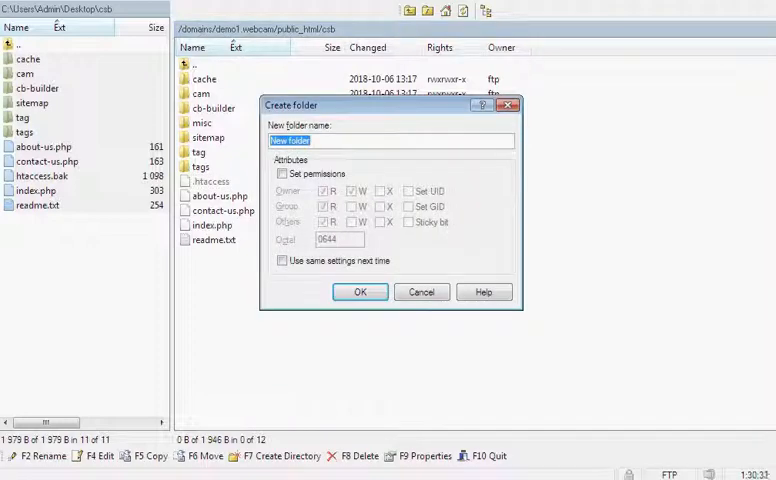
{"action": "left_click", "coordinate": [420, 292]}
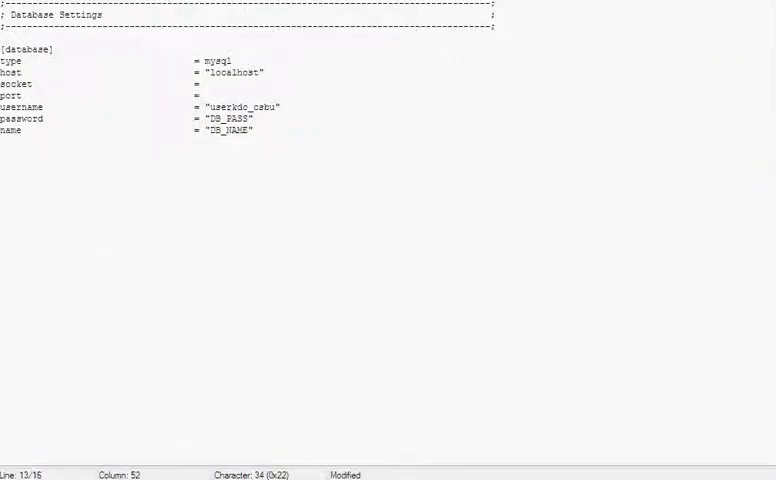
Replace the DB_PASS and DB_NAME placeholders, naming the database 'userkdo_cab'.
{"action": "double_click", "coordinate": [226, 120]}
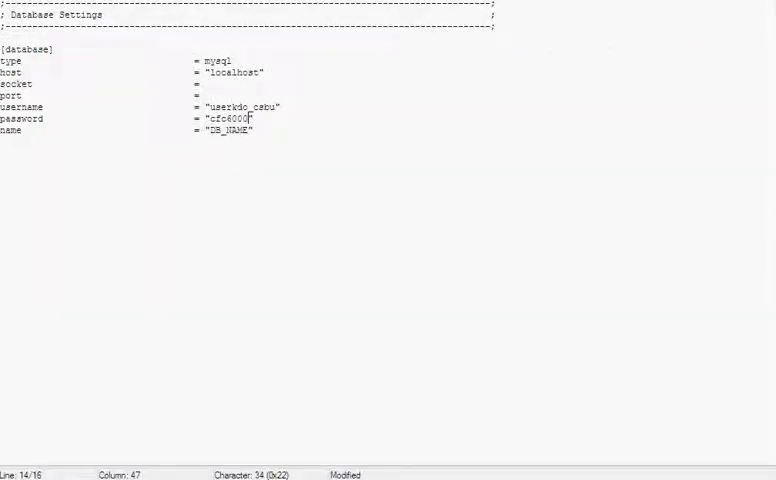
{"action": "double_click", "coordinate": [226, 130]}
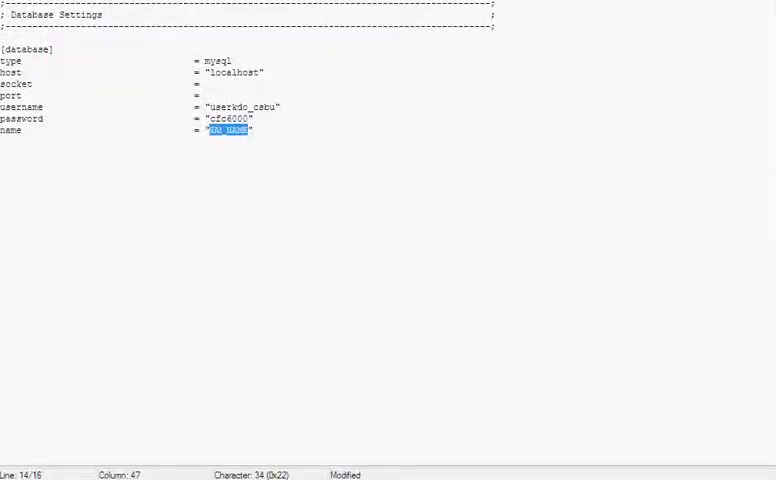
{"action": "type", "text": "userkdo_cab"}
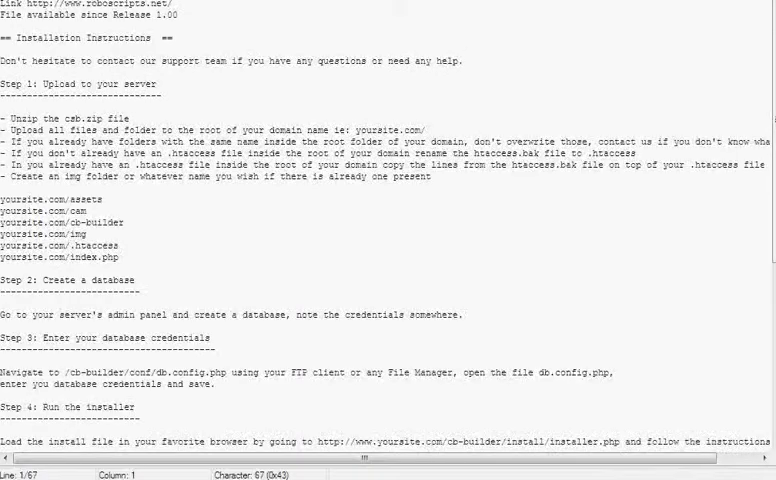
Scroll the readme to the later installation steps and select a PHP snippet line.
{"action": "scroll", "scroll_direction": "down", "scroll_amount": 3}
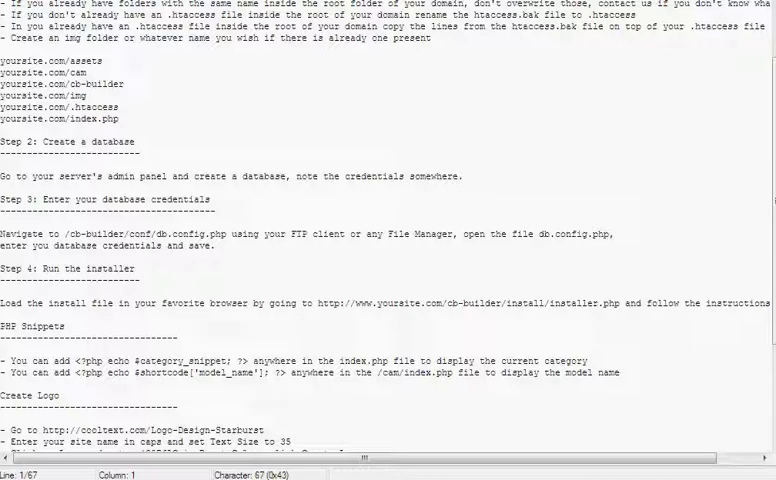
{"action": "left_click_drag", "start_coordinate": [318, 304], "coordinate": [620, 304]}
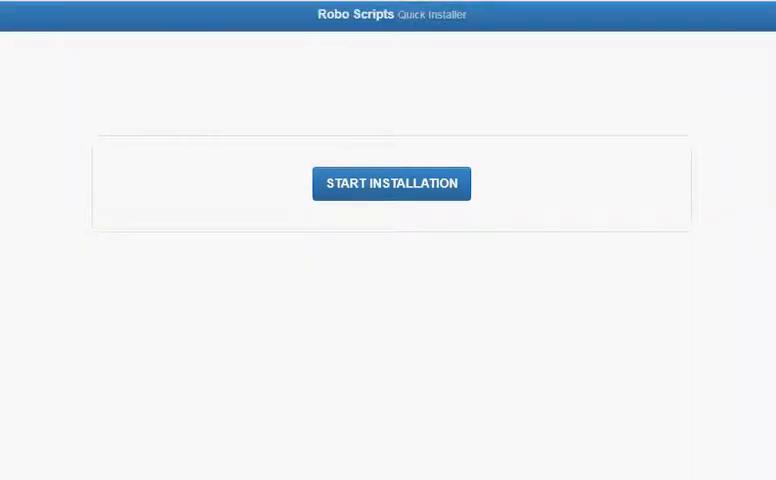
Run the installer checks, verify the DB connection, copy the installer URL and reach the admin login.
{"action": "left_click", "coordinate": [392, 184]}
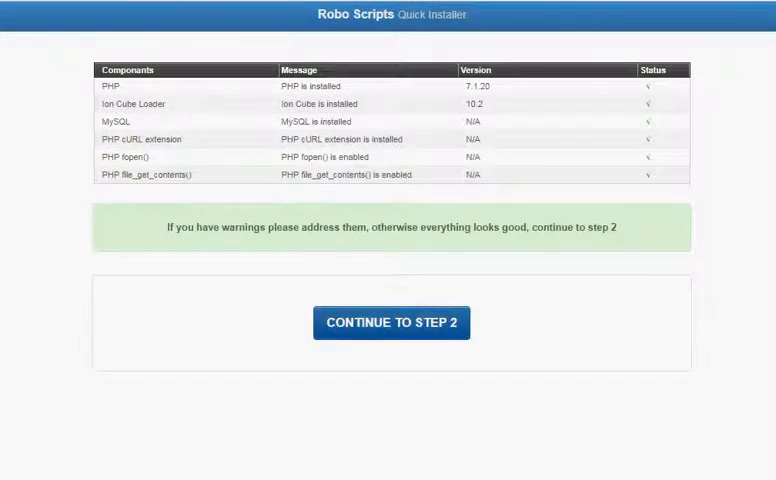
{"action": "left_click", "coordinate": [392, 322]}
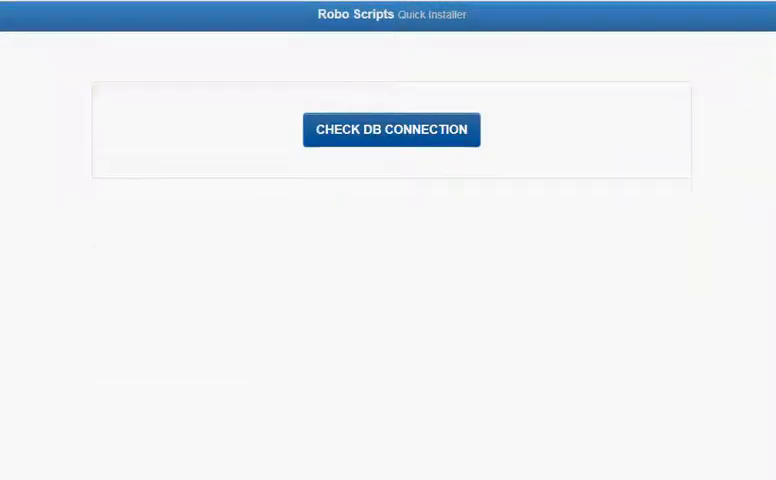
{"action": "left_click", "coordinate": [392, 128]}
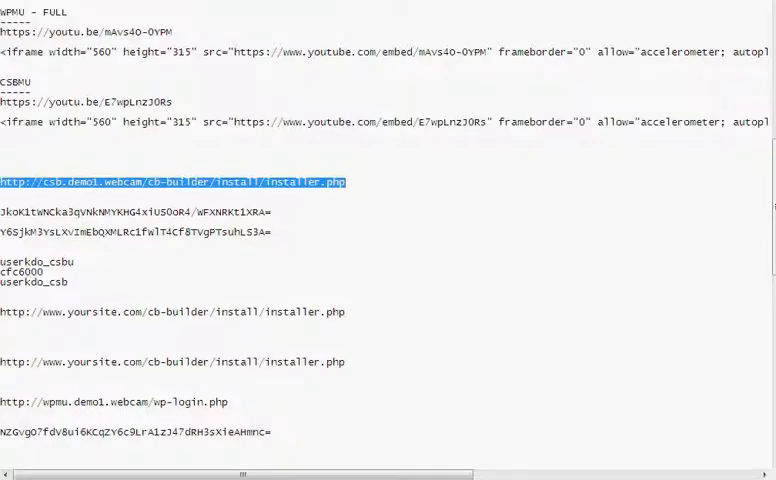
{"action": "right_click", "coordinate": [136, 212]}
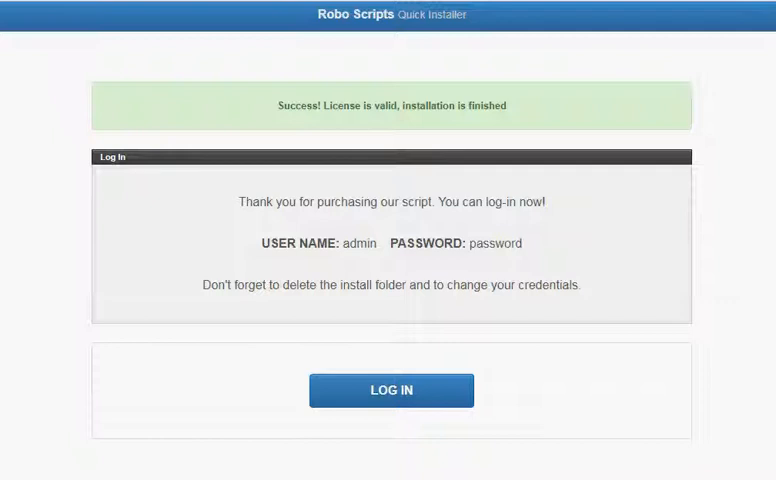
{"action": "left_click", "coordinate": [390, 388]}
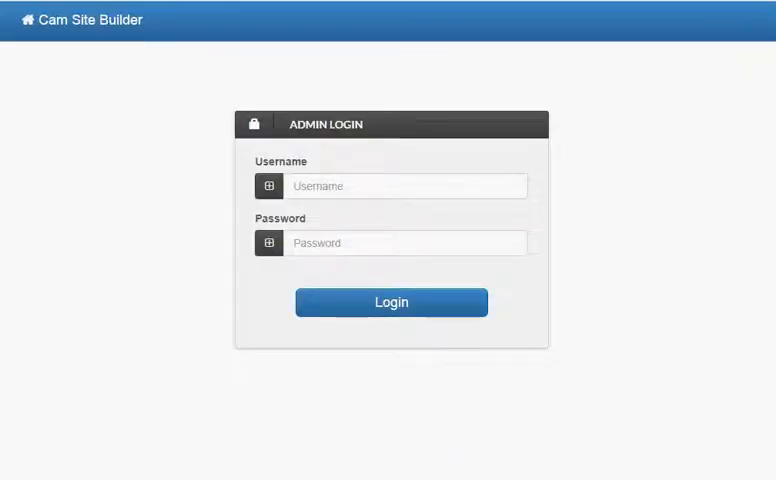
Log in to the Cam Site Builder admin area as admin.
{"action": "type", "text": "admin"}
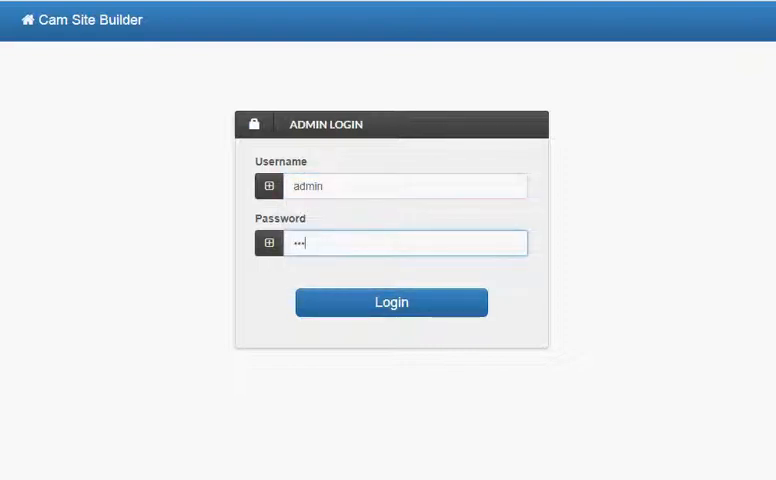
{"action": "type", "text": "password"}
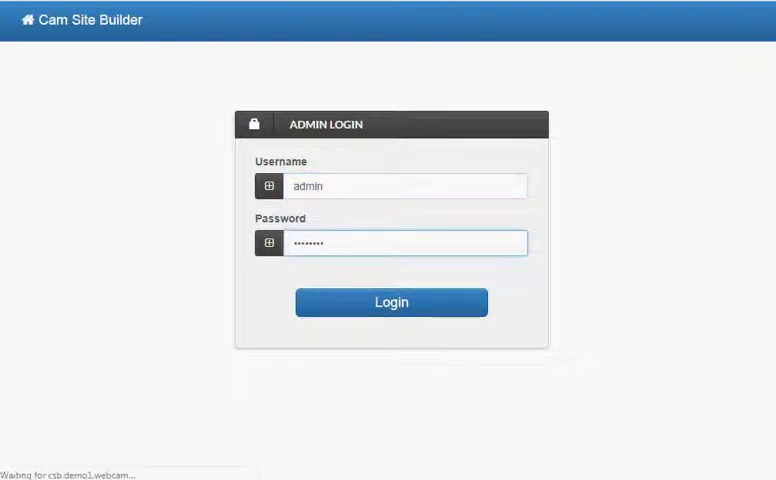
{"action": "left_click", "coordinate": [392, 302]}
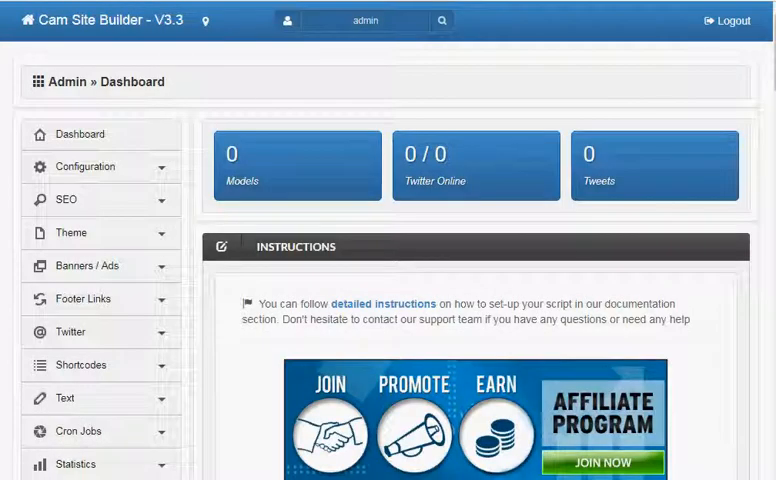
Under Configuration, select Chaturbate as the cam site and save the choice.
{"action": "left_click", "coordinate": [84, 166]}
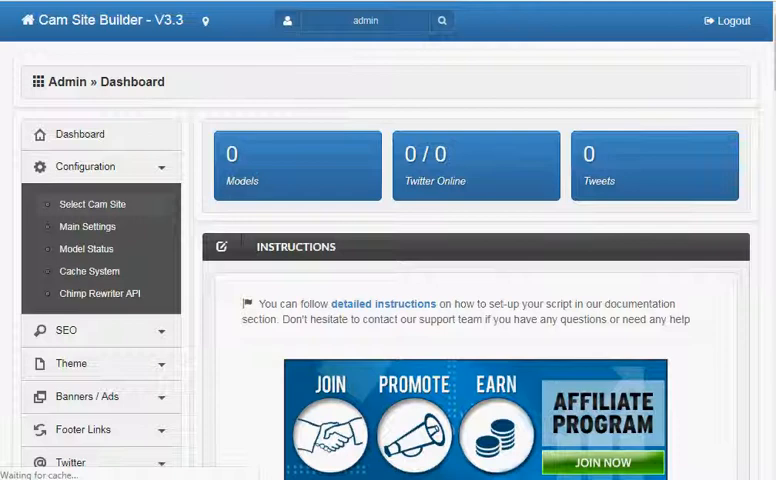
{"action": "left_click", "coordinate": [92, 204]}
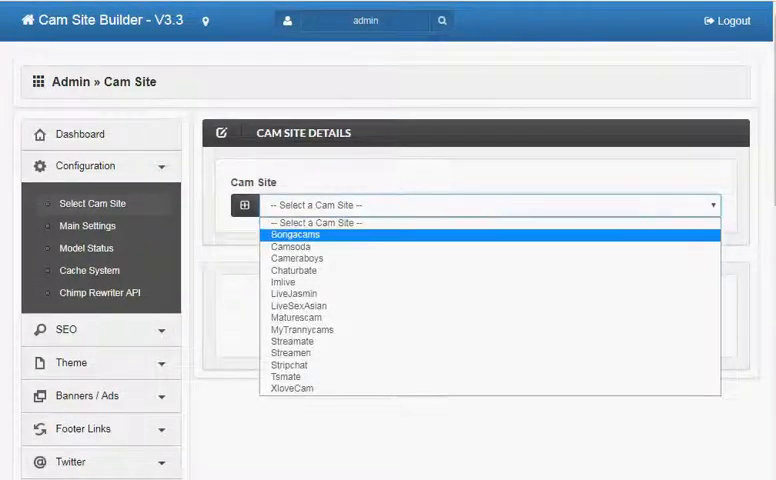
{"action": "left_click", "coordinate": [292, 270]}
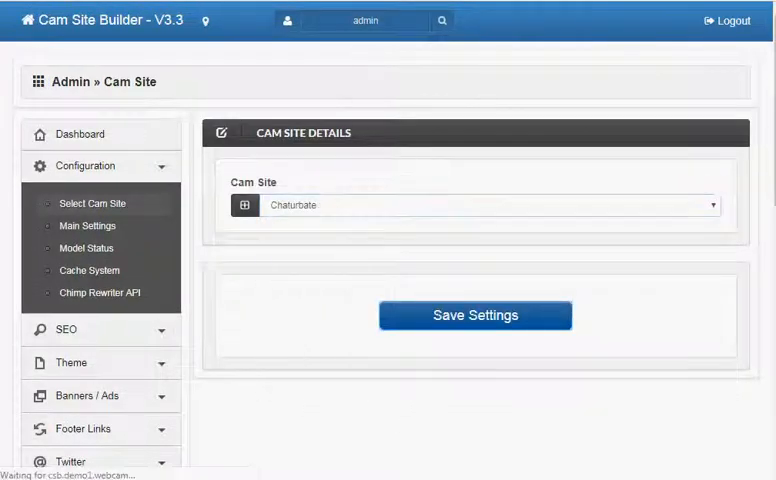
{"action": "left_click", "coordinate": [88, 224]}
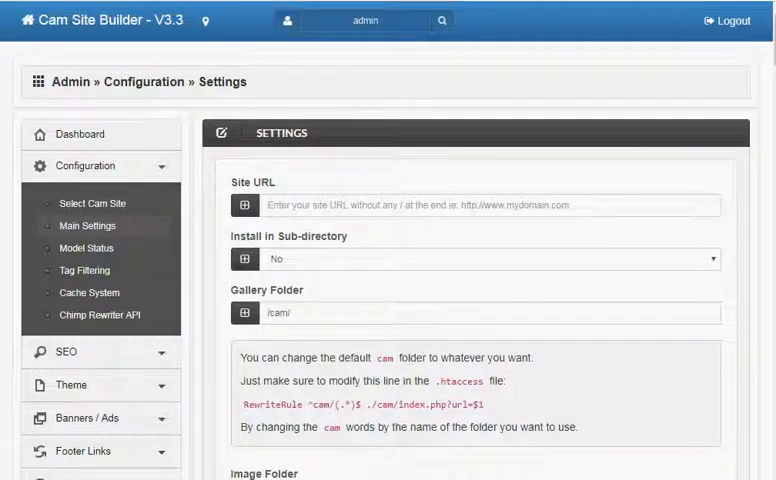
Choose where to send traffic and enable database cleaning and backup files.
{"action": "scroll", "scroll_direction": "down", "scroll_amount": 3}
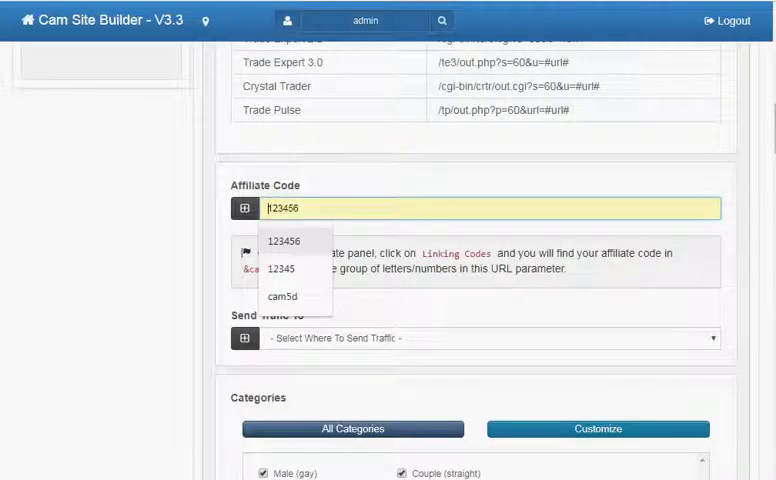
{"action": "left_click", "coordinate": [480, 338]}
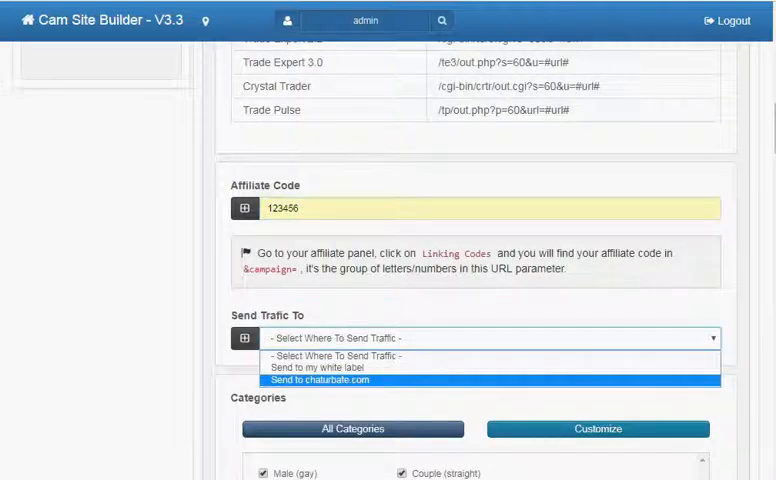
{"action": "left_click", "coordinate": [320, 380]}
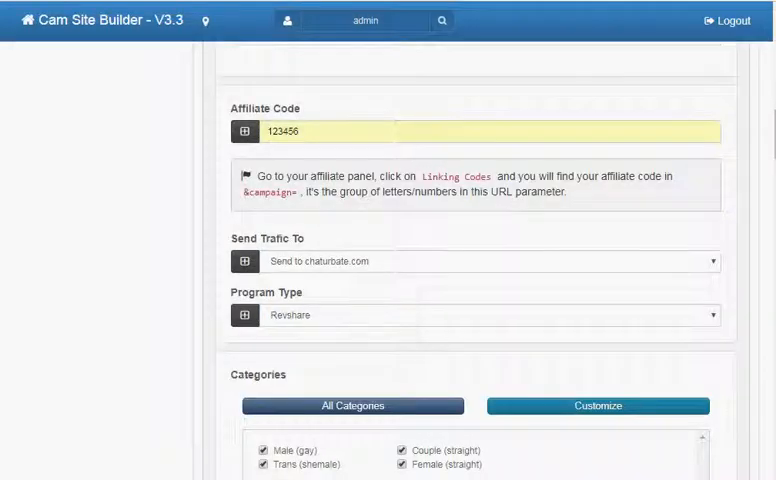
{"action": "scroll", "scroll_direction": "down", "scroll_amount": 3}
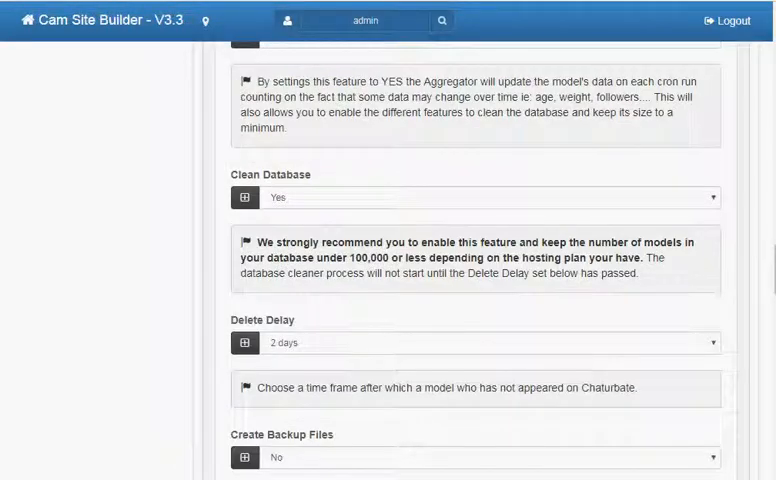
{"action": "scroll", "scroll_direction": "down", "scroll_amount": 3}
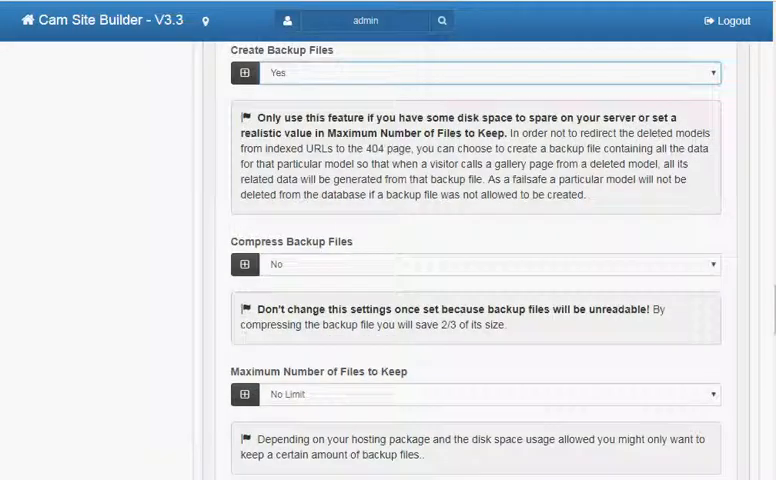
{"action": "left_click", "coordinate": [480, 268]}
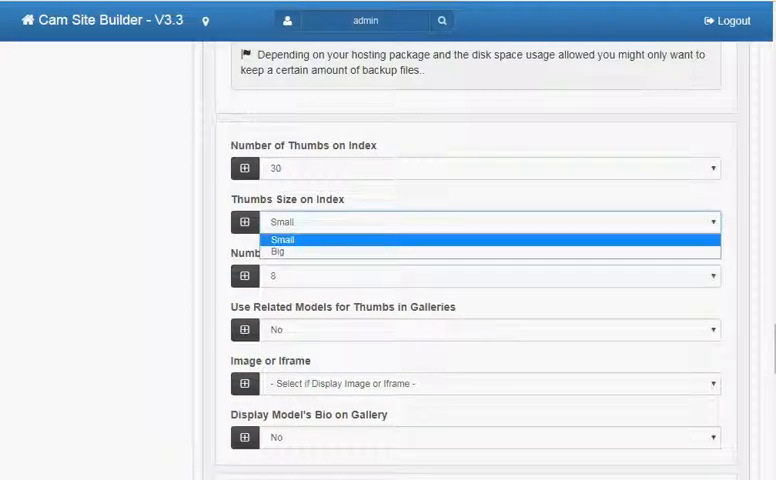
Set big index thumbs, 24 gallery thumbs, related models and image gallery display.
{"action": "left_click", "coordinate": [480, 276]}
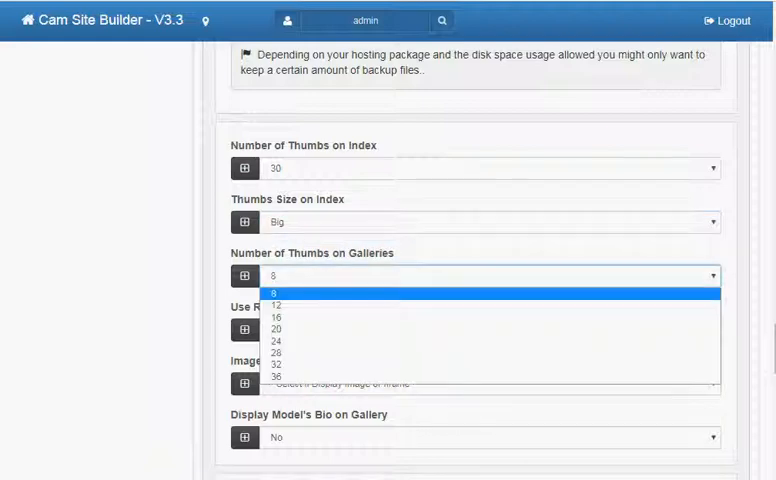
{"action": "left_click", "coordinate": [280, 340]}
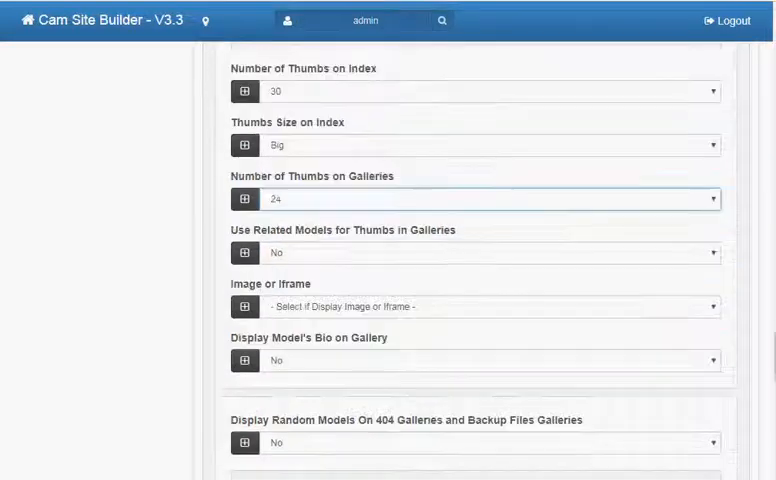
{"action": "left_click", "coordinate": [476, 252]}
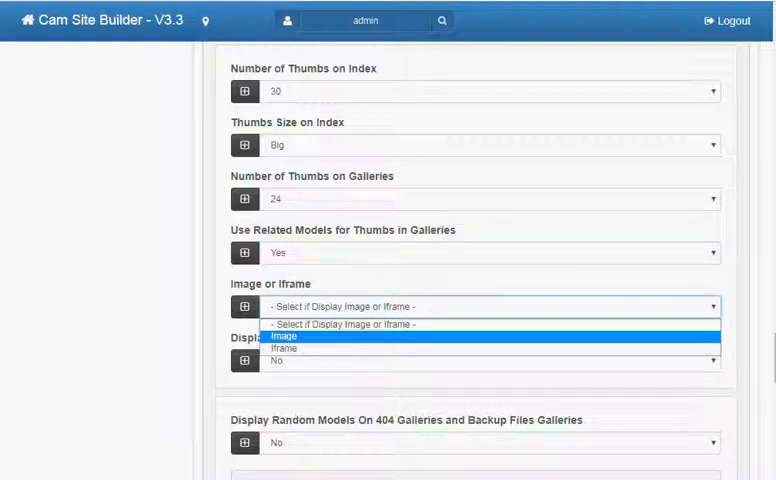
{"action": "left_click", "coordinate": [284, 348]}
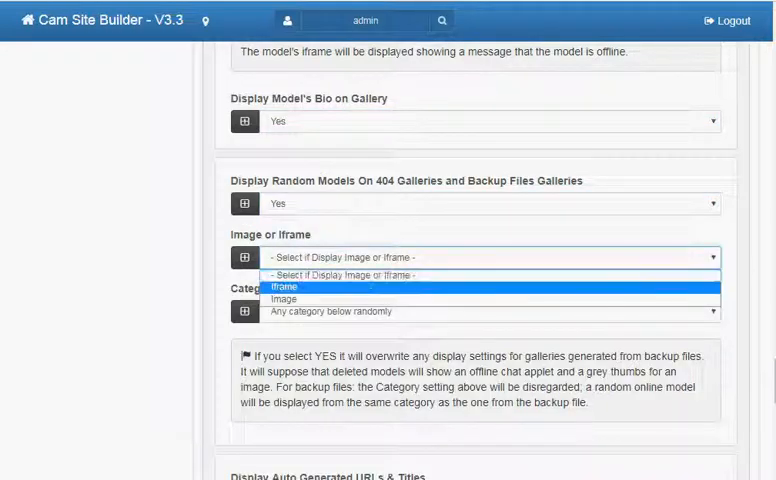
{"action": "scroll", "scroll_direction": "down", "scroll_amount": 3}
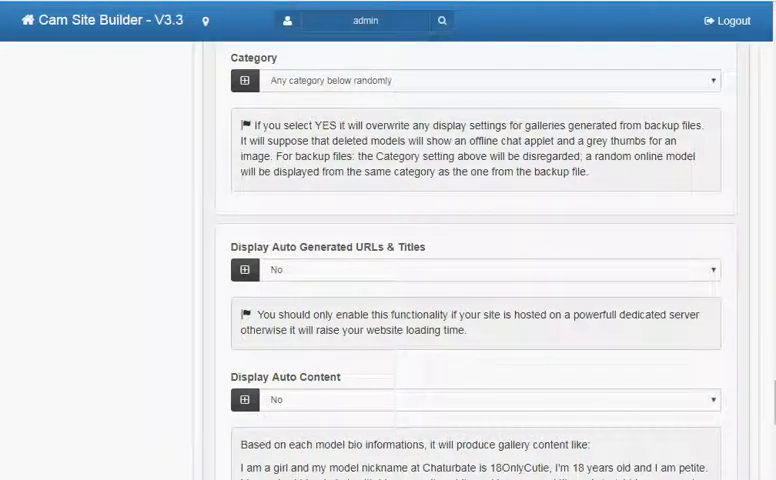
{"action": "scroll", "scroll_direction": "down", "scroll_amount": 3}
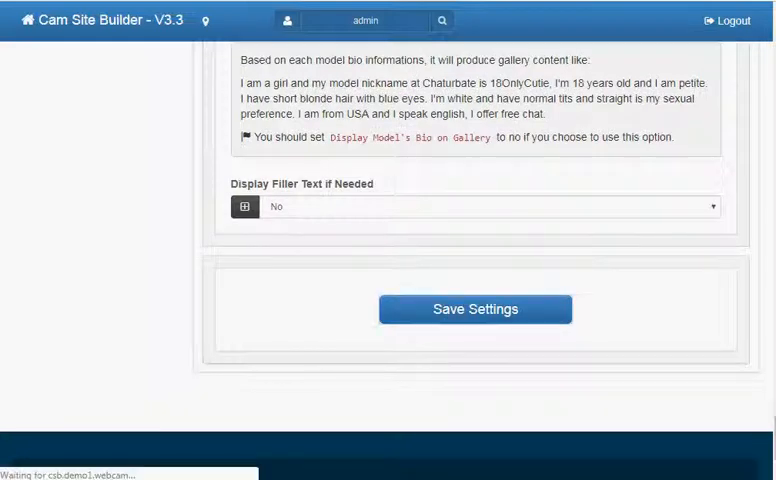
Save the main settings, then select and save the robo-animo theme under Theme / Colors.
{"action": "left_click", "coordinate": [476, 308]}
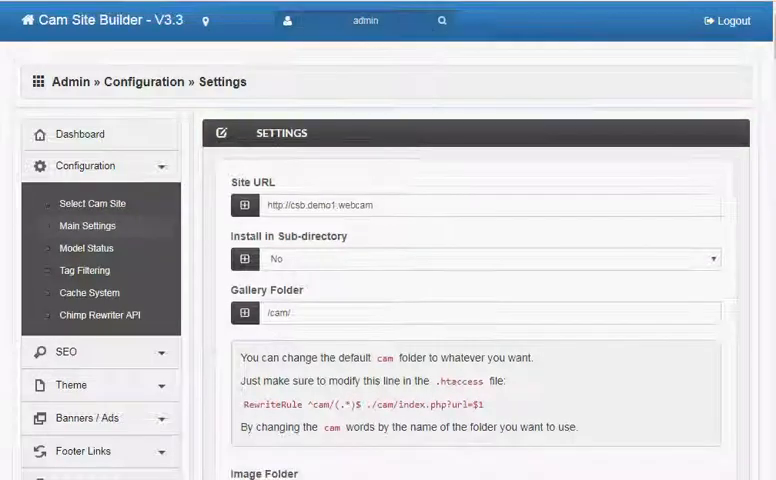
{"action": "scroll", "scroll_direction": "down", "scroll_amount": 3}
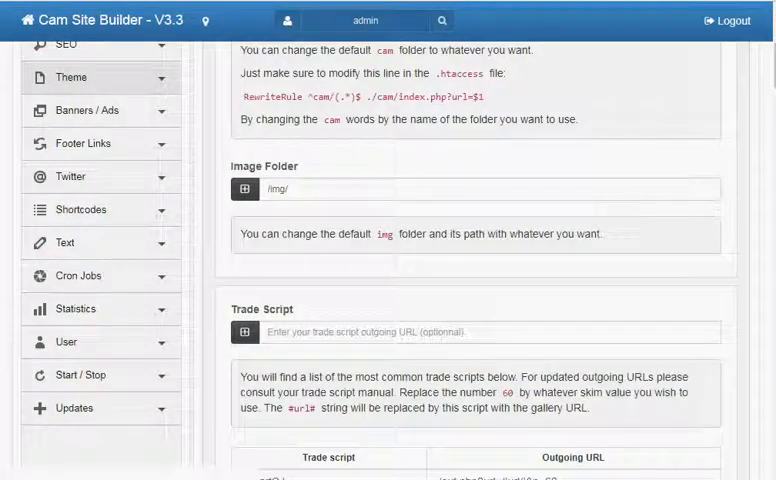
{"action": "left_click", "coordinate": [72, 76]}
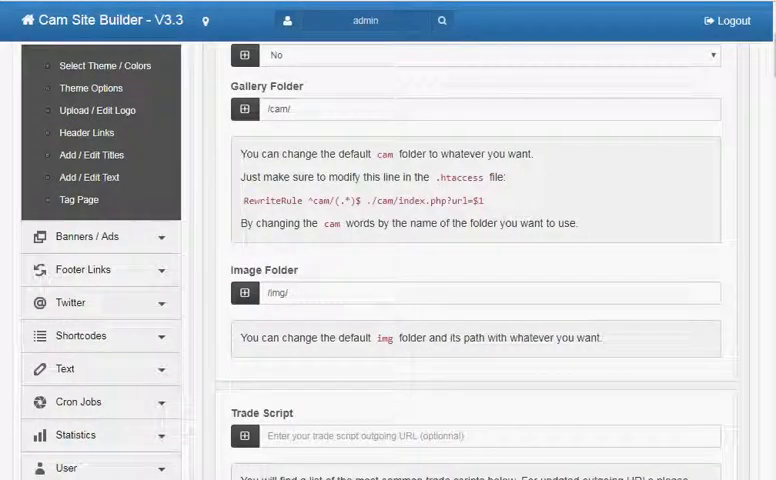
{"action": "left_click", "coordinate": [108, 64]}
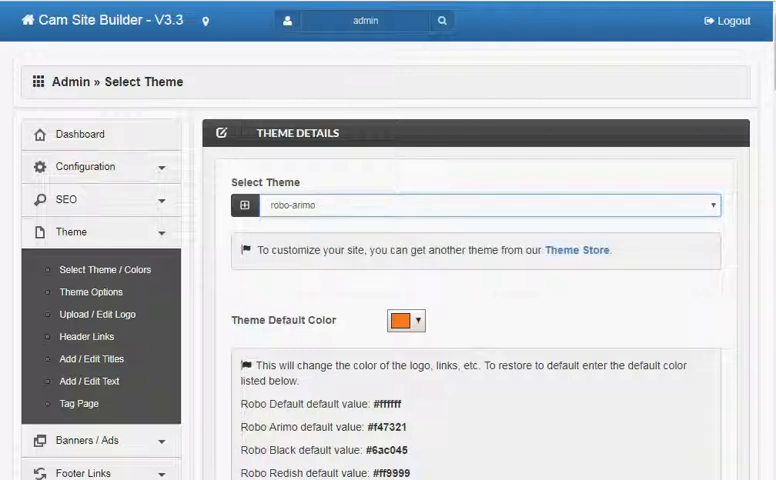
{"action": "scroll", "scroll_direction": "down", "scroll_amount": 3}
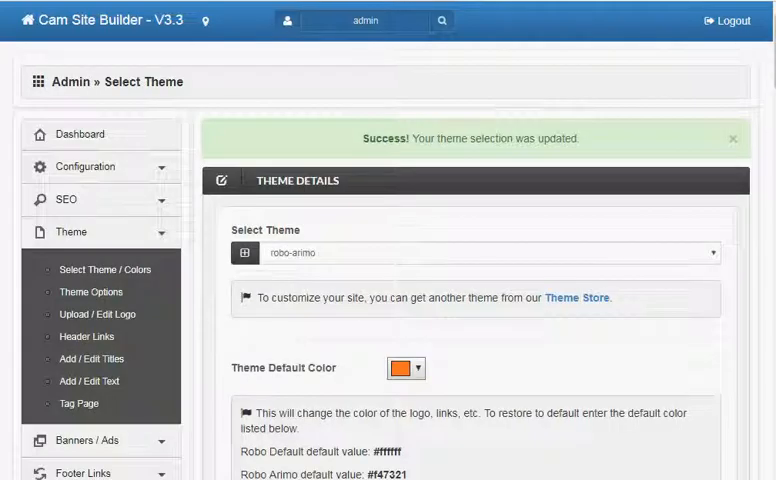
{"action": "scroll", "scroll_direction": "down", "scroll_amount": 3}
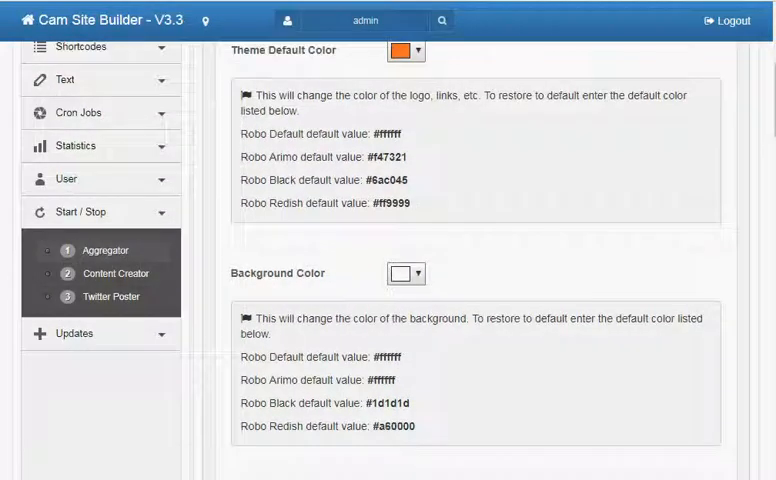
Start the aggregator from the Start / Stop page so it reports running.
{"action": "left_click", "coordinate": [104, 250]}
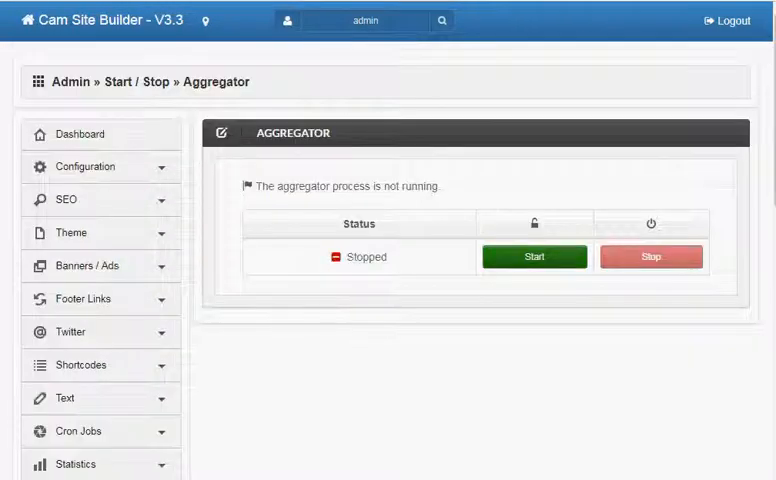
{"action": "left_click", "coordinate": [534, 256]}
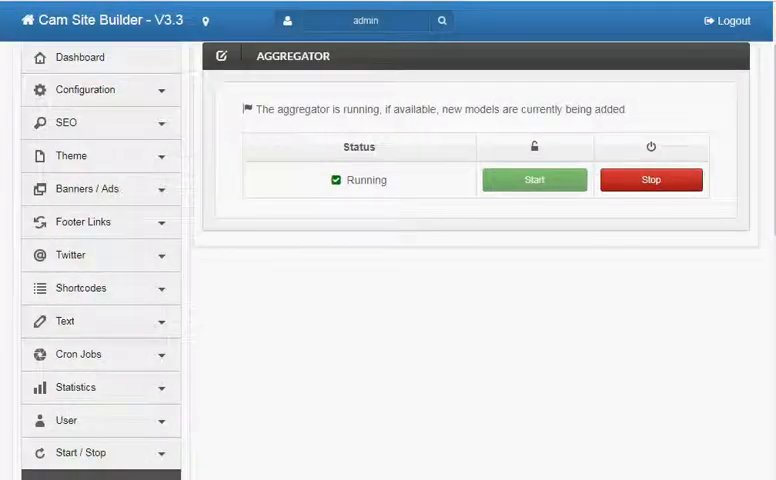
Review the Cron Jobs > Commands list to be scheduled on the server.
{"action": "left_click", "coordinate": [78, 354]}
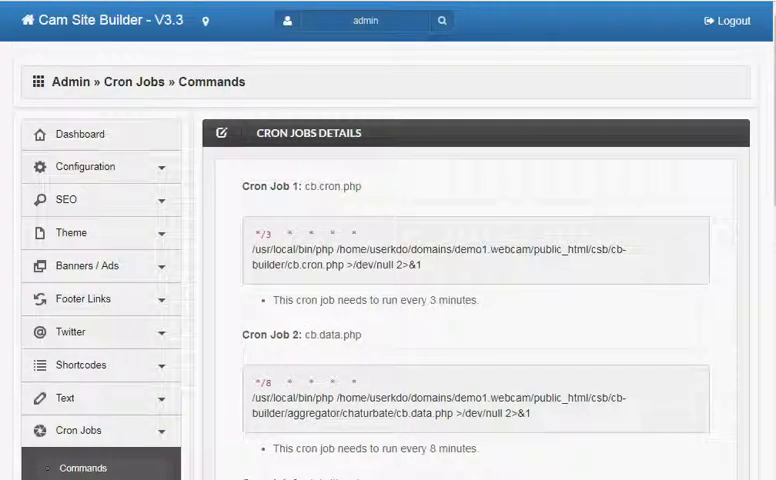
{"action": "scroll", "scroll_direction": "down", "scroll_amount": 3}
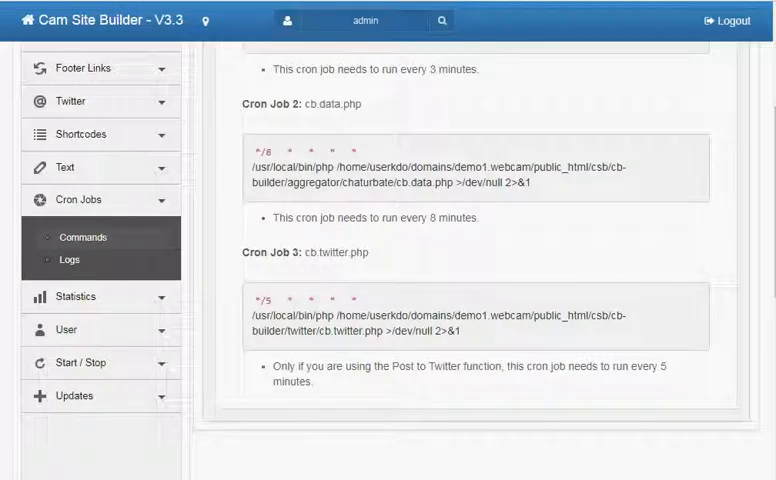
{"action": "scroll", "scroll_direction": "up", "scroll_amount": 3}
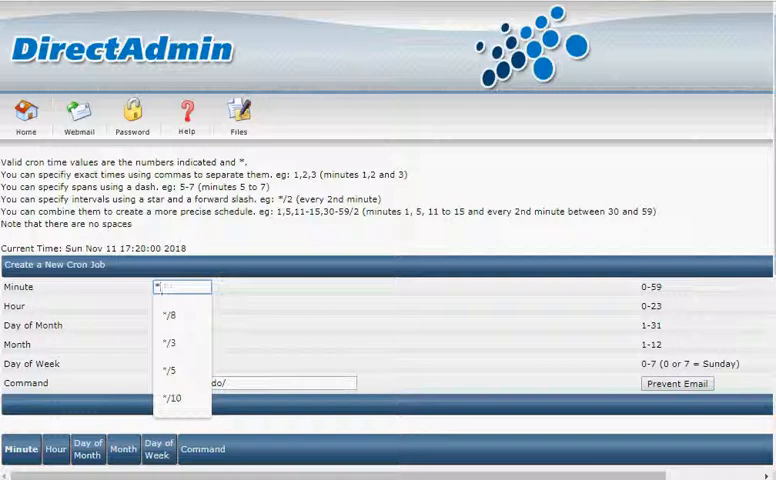
Schedule a new cron job every 3 minutes and enter the php cb.cron.php command path.
{"action": "left_click", "coordinate": [172, 342]}
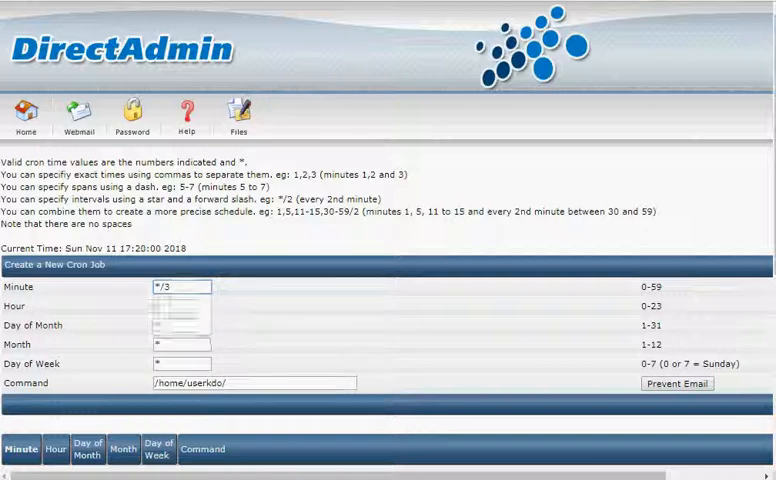
{"action": "left_click", "coordinate": [256, 384]}
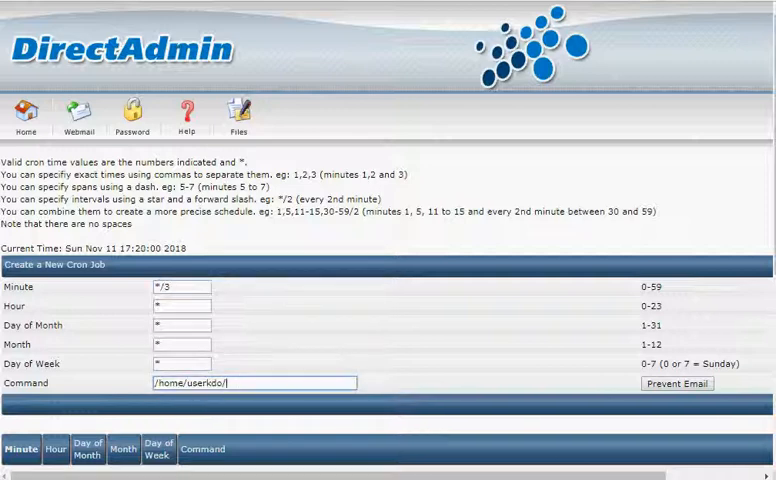
{"action": "type", "text": "/usr/local/bin/php /home/userkdo/domains/d-"}
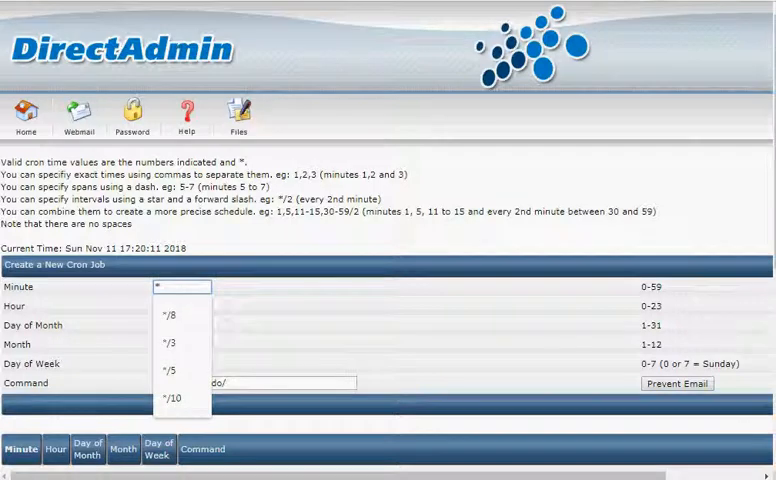
Add the cb.data.php job at 8-minute intervals and review the existing cron job list.
{"action": "left_click", "coordinate": [168, 308]}
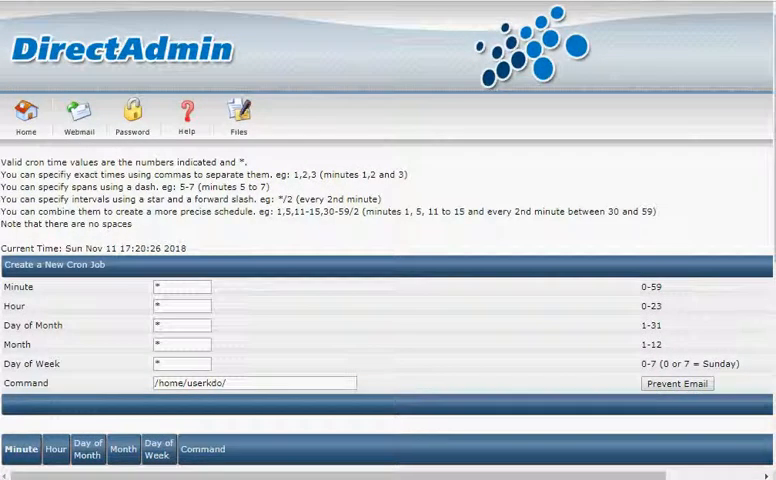
{"action": "scroll", "scroll_direction": "down", "scroll_amount": 3}
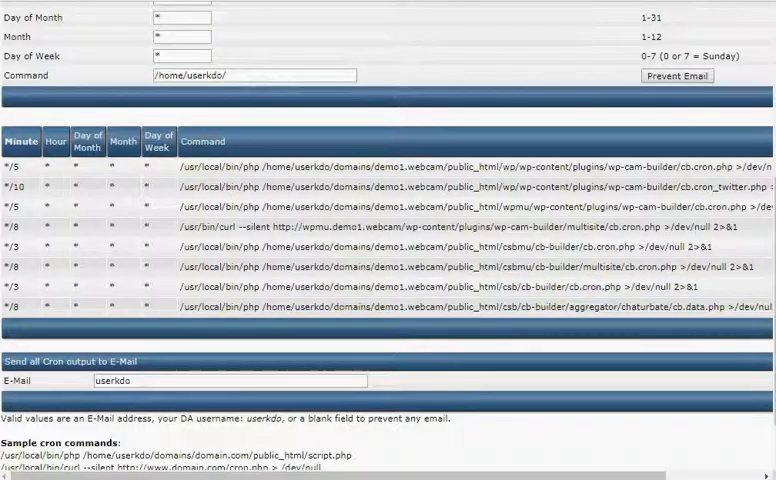